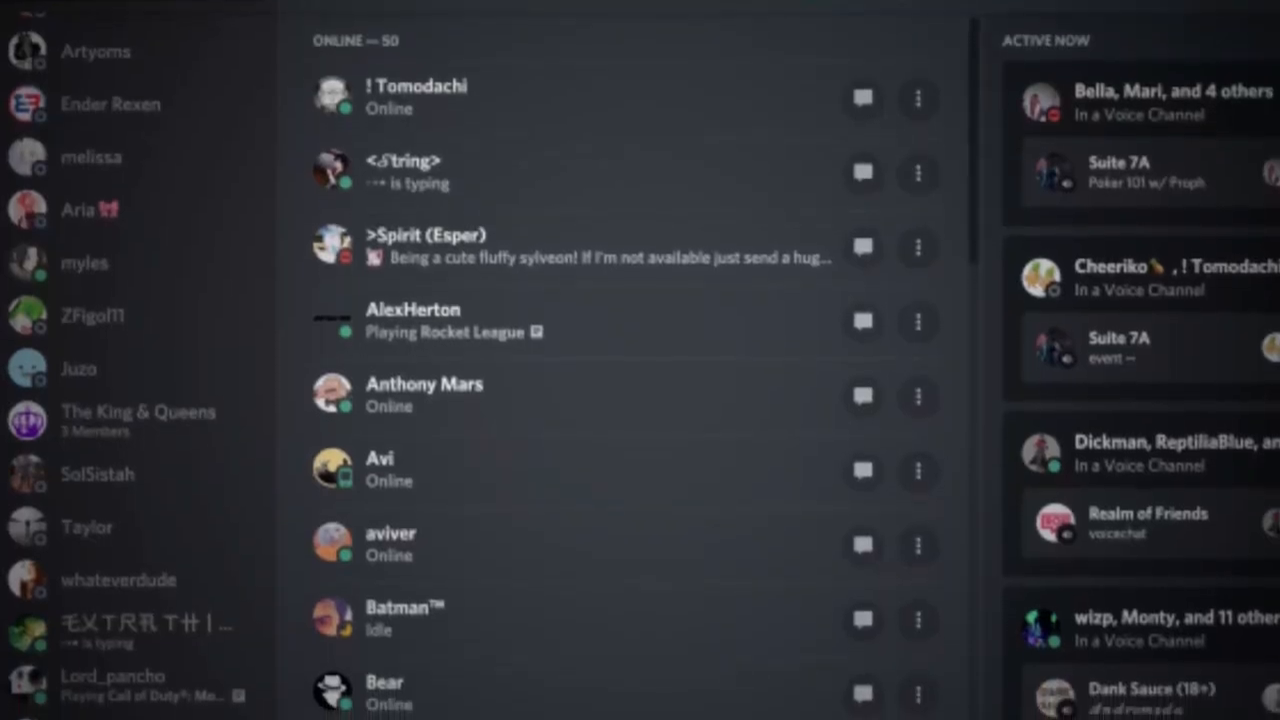
- Scroll through the discord.com home page, then go to the Login page
{"action": "scroll", "scroll_direction": "down", "scroll_amount": 3}
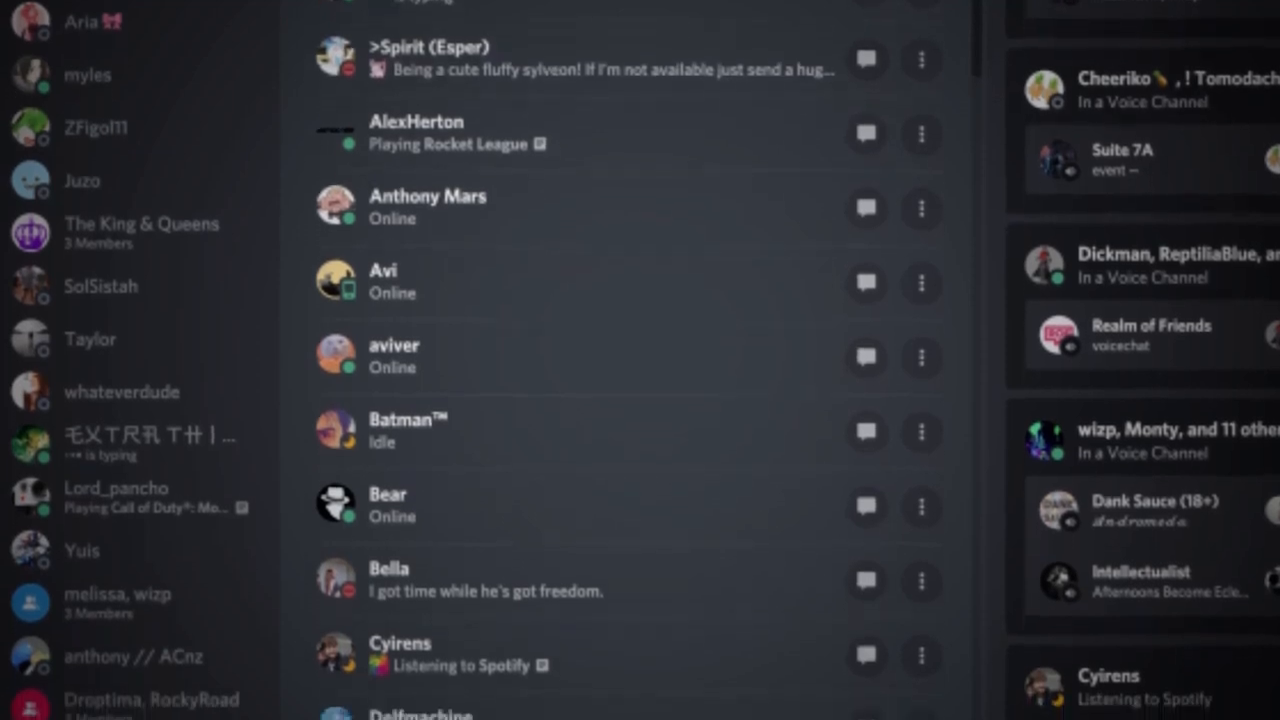
{"action": "scroll", "scroll_direction": "down", "scroll_amount": 3}
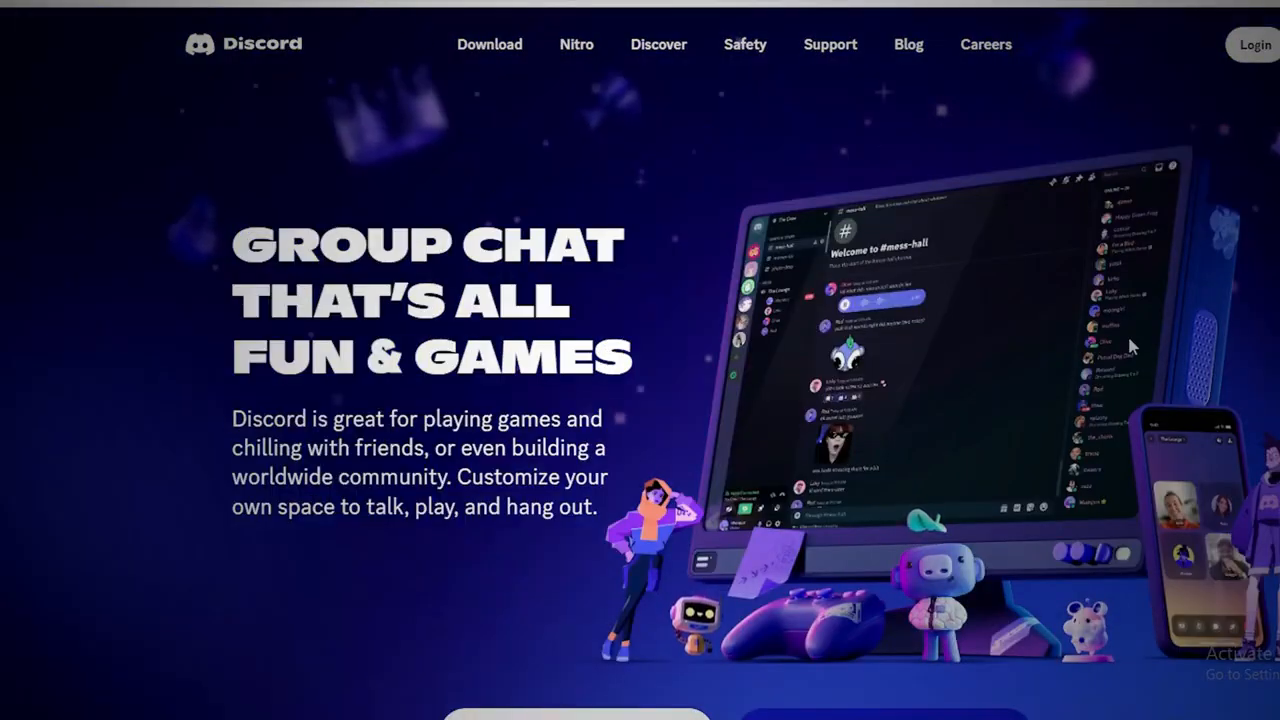
{"action": "scroll", "scroll_direction": "down", "scroll_amount": 3}
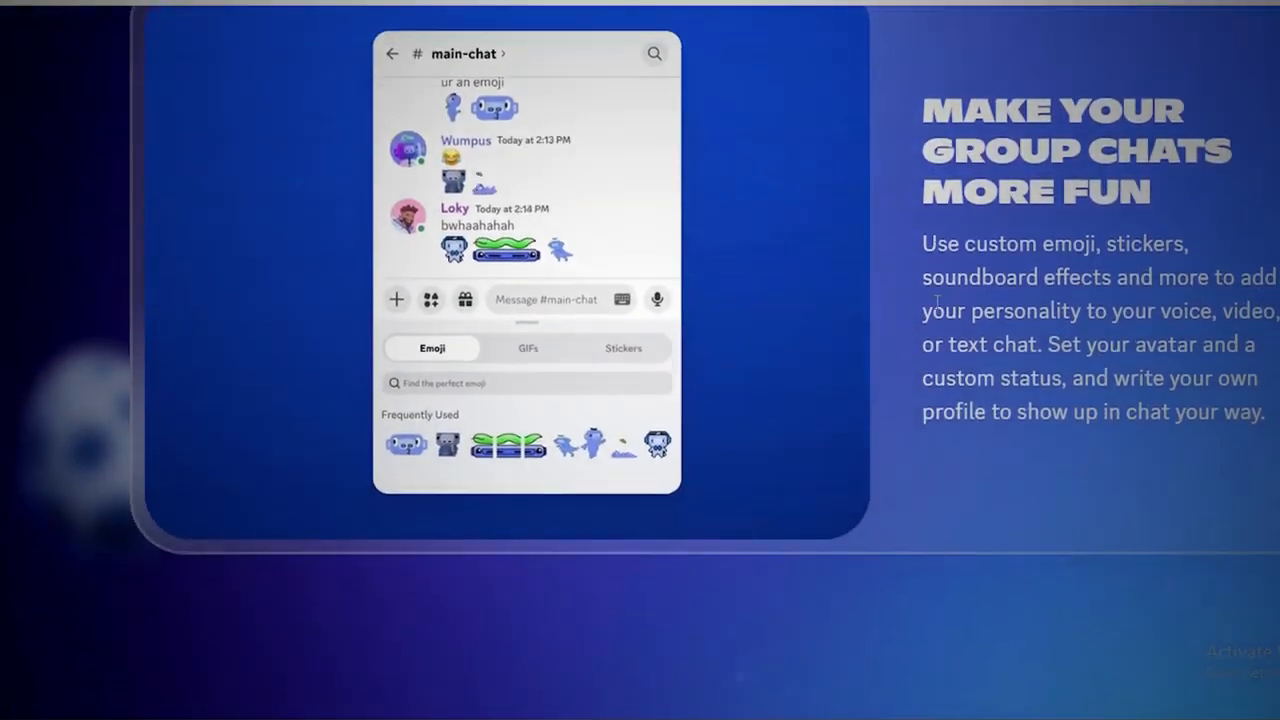
{"action": "scroll", "scroll_direction": "down", "scroll_amount": 3}
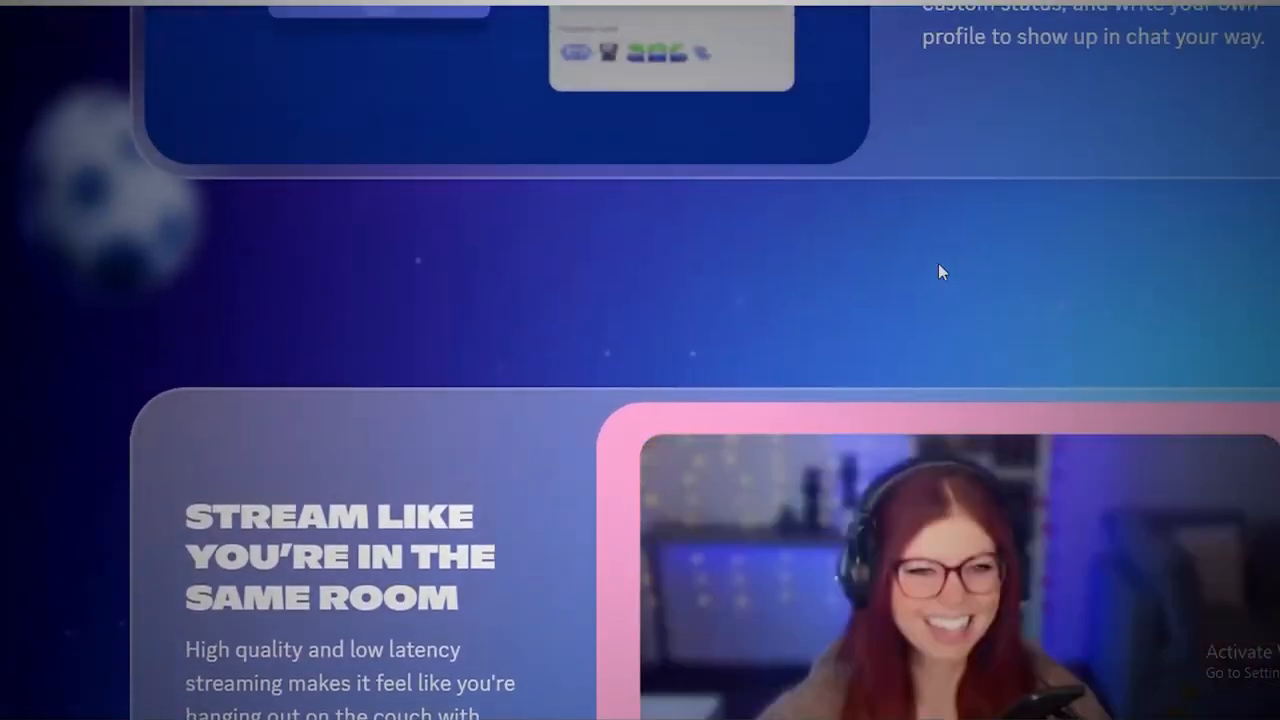
{"action": "scroll", "scroll_direction": "up", "scroll_amount": 3}
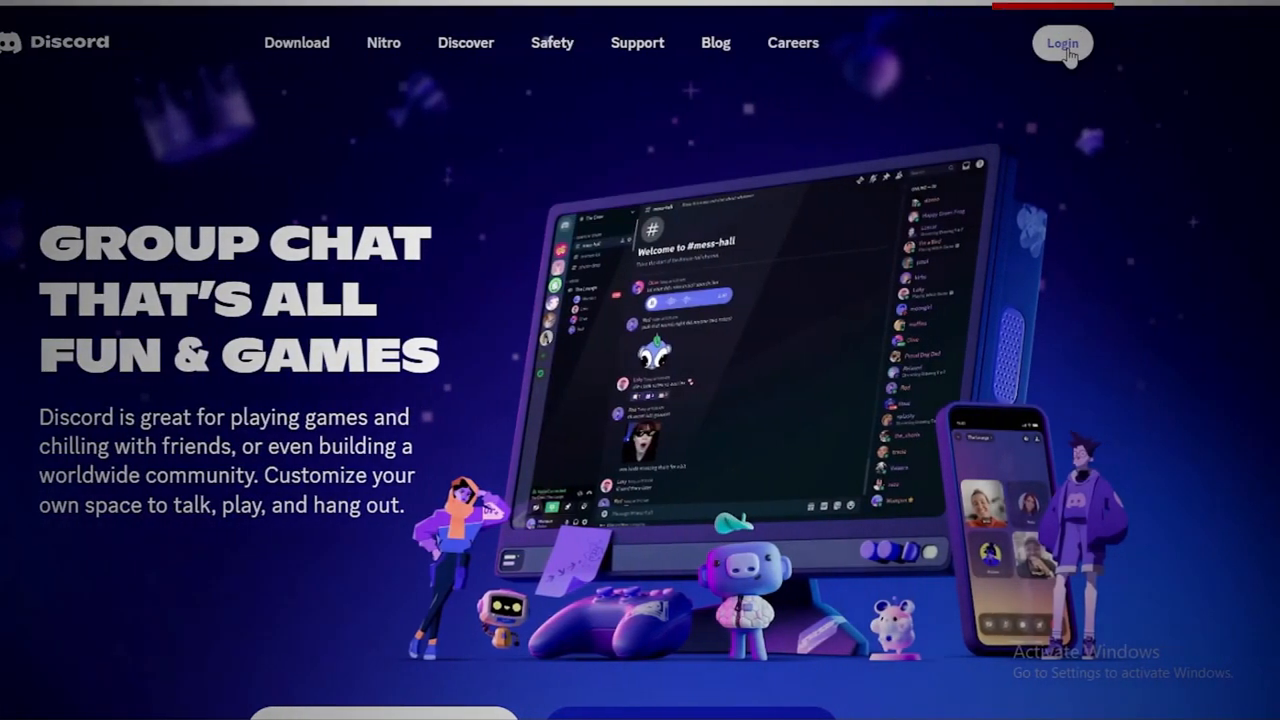
{"action": "left_click", "coordinate": [1062, 43]}
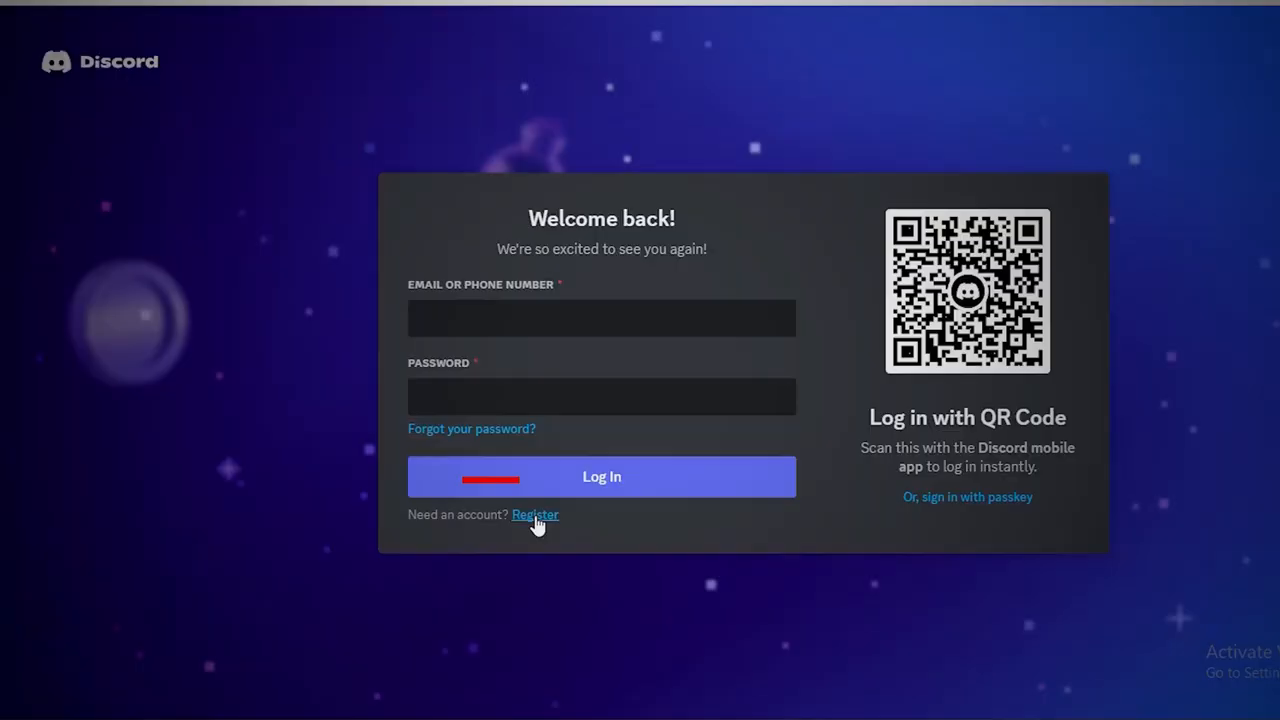
- Register with email, display name, username, password and birth date January 29, 2000
{"action": "left_click", "coordinate": [535, 514]}
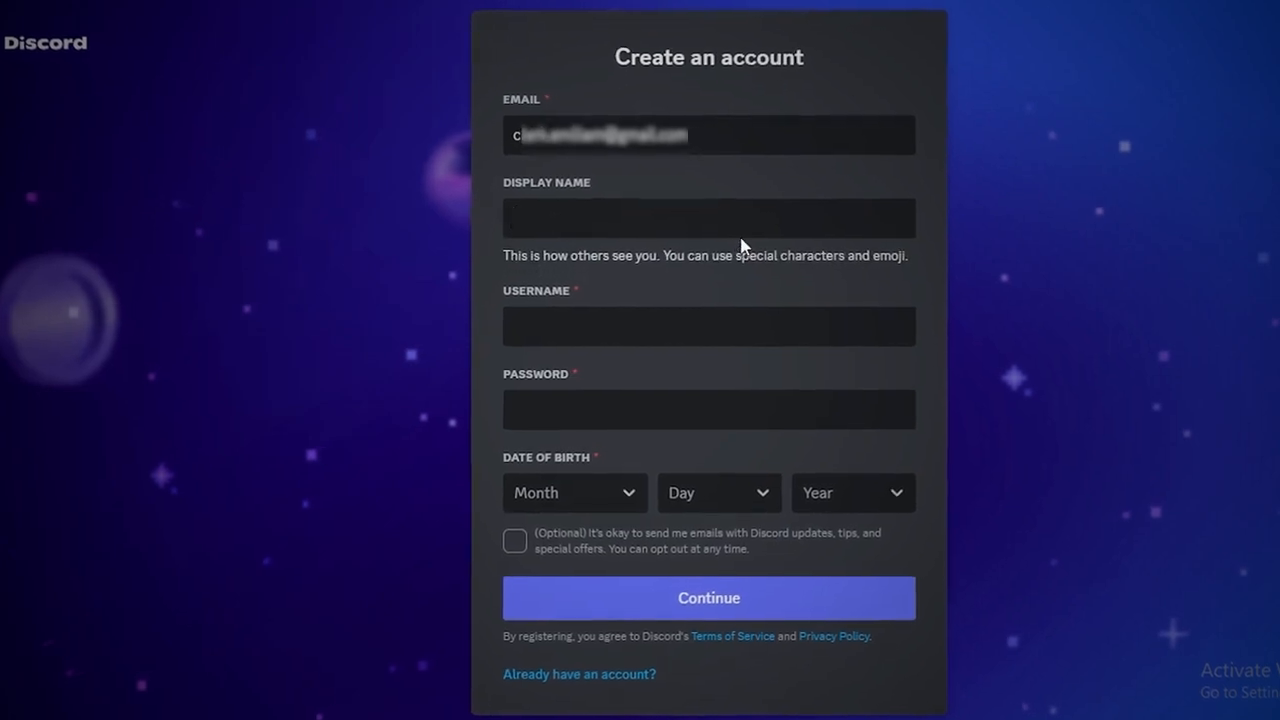
{"action": "left_click", "coordinate": [708, 218]}
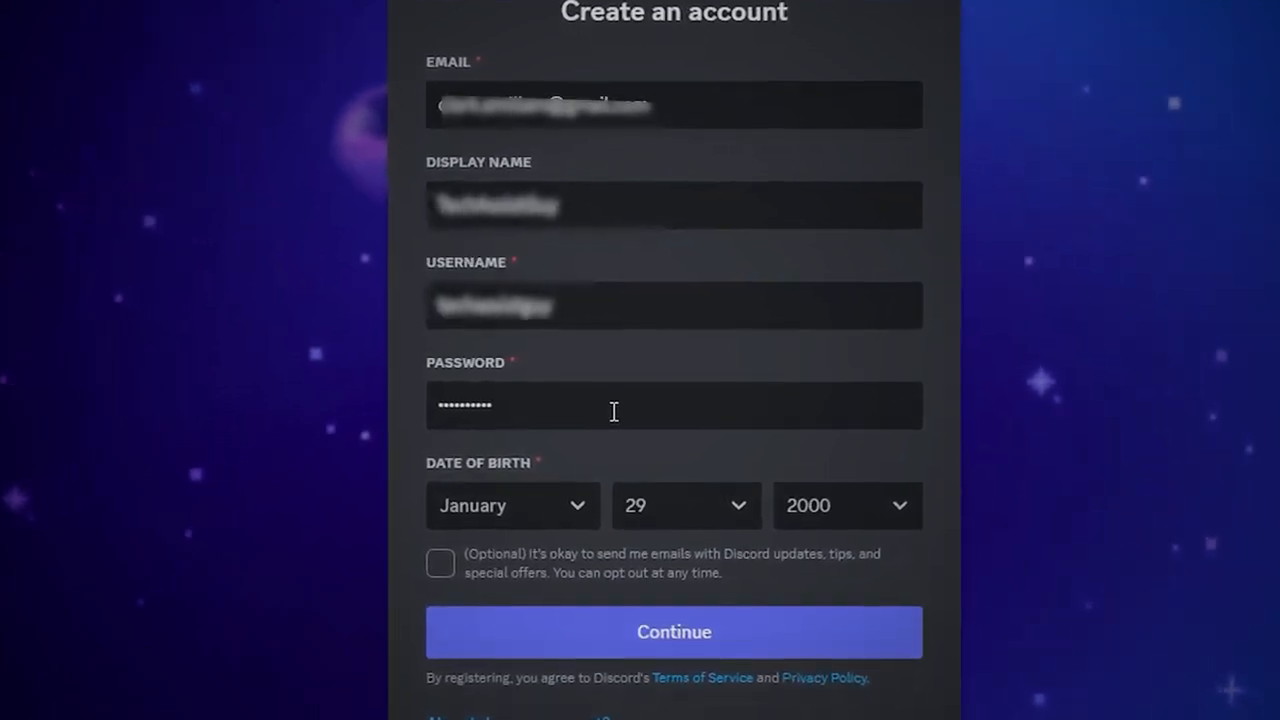
{"action": "scroll", "scroll_direction": "down", "scroll_amount": 3}
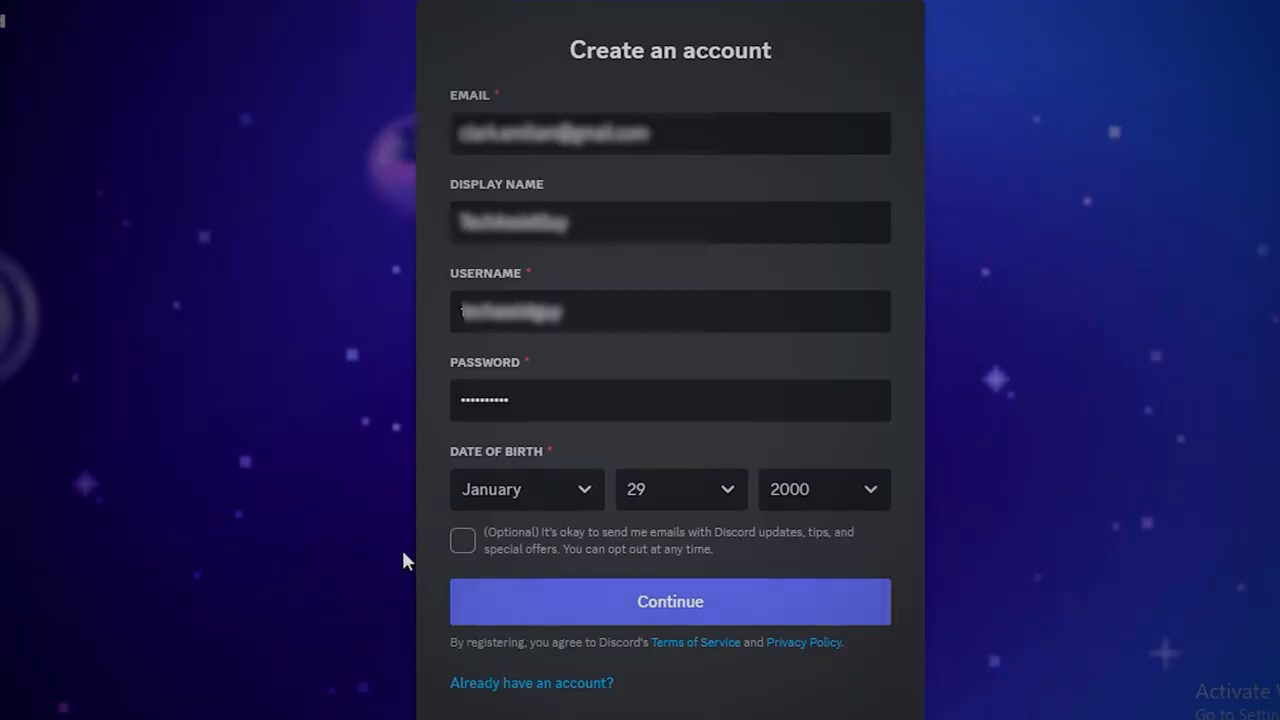
{"action": "mouse_move", "coordinate": [452, 557]}
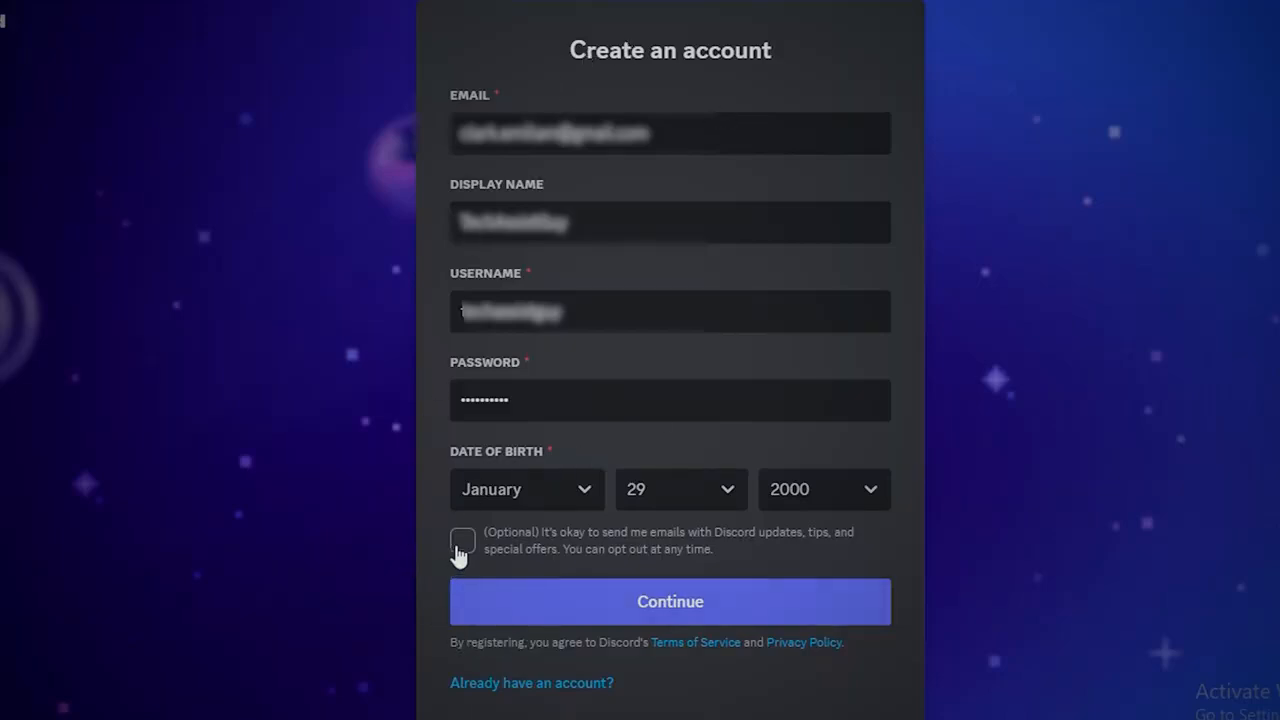
{"action": "left_click", "coordinate": [669, 601]}
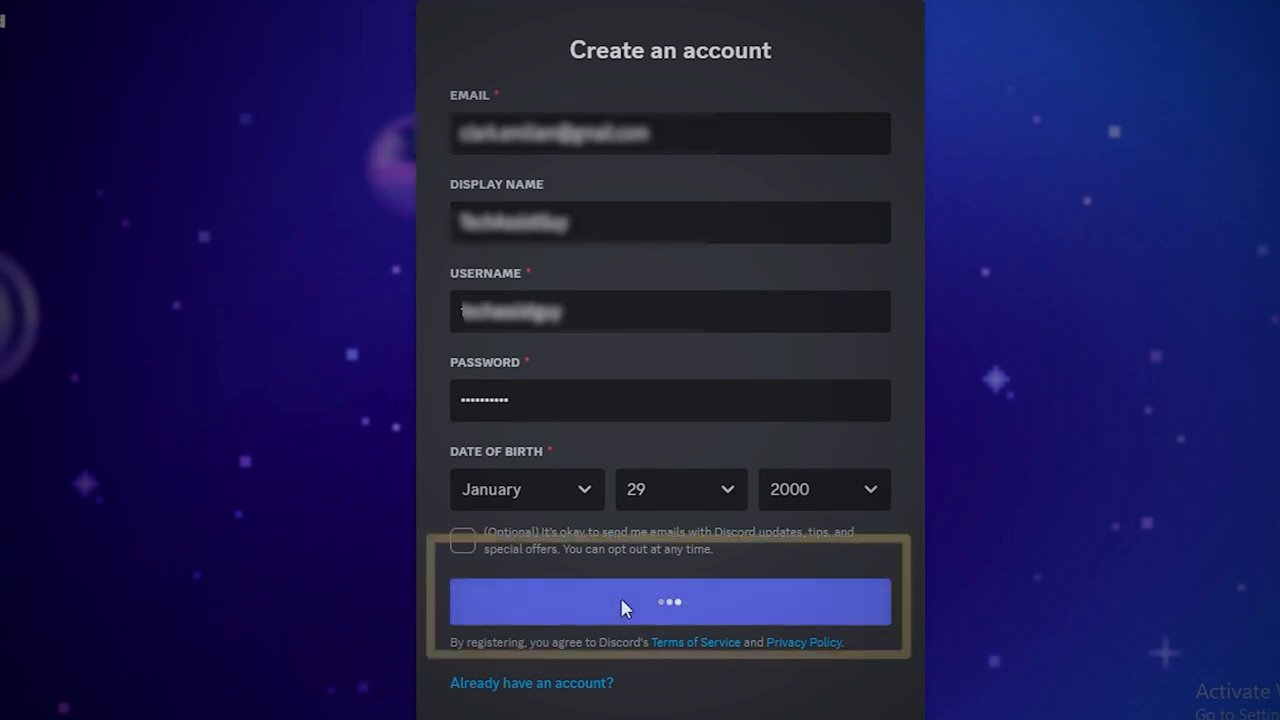
- Tick the hCaptcha 'I am human' checkbox and complete the verification
{"action": "left_click", "coordinate": [669, 601]}
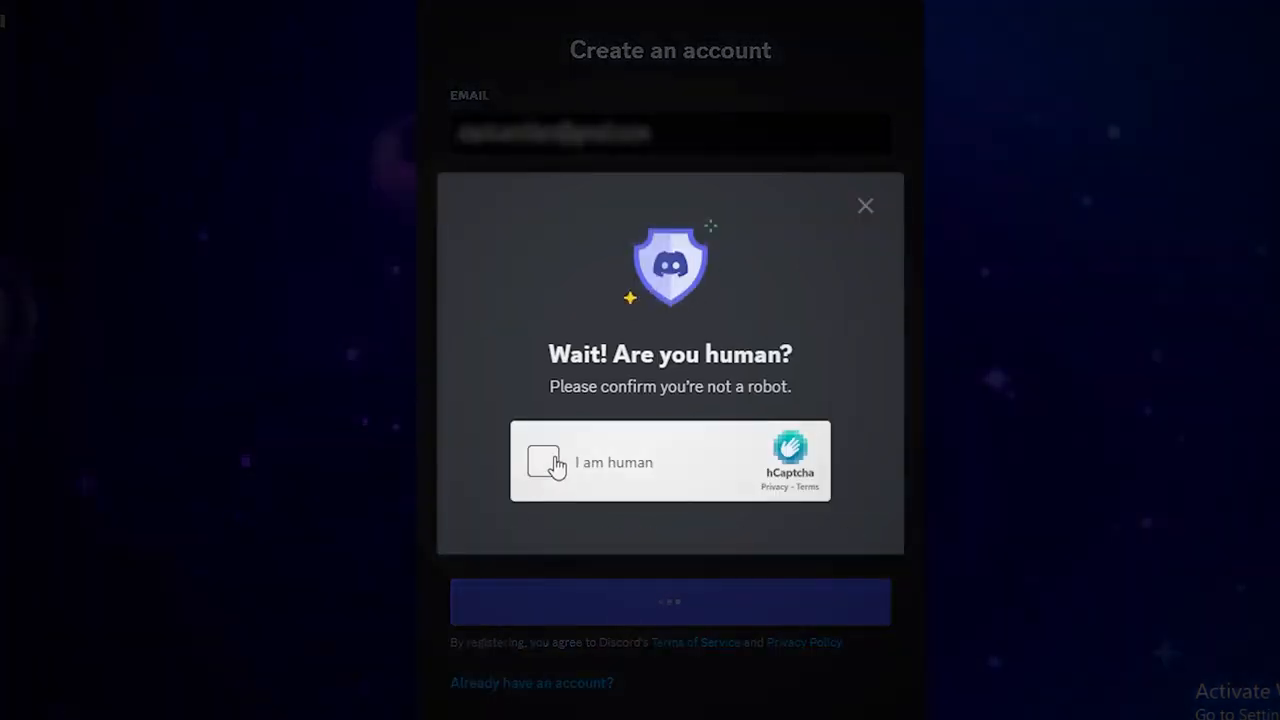
{"action": "left_click", "coordinate": [543, 462]}
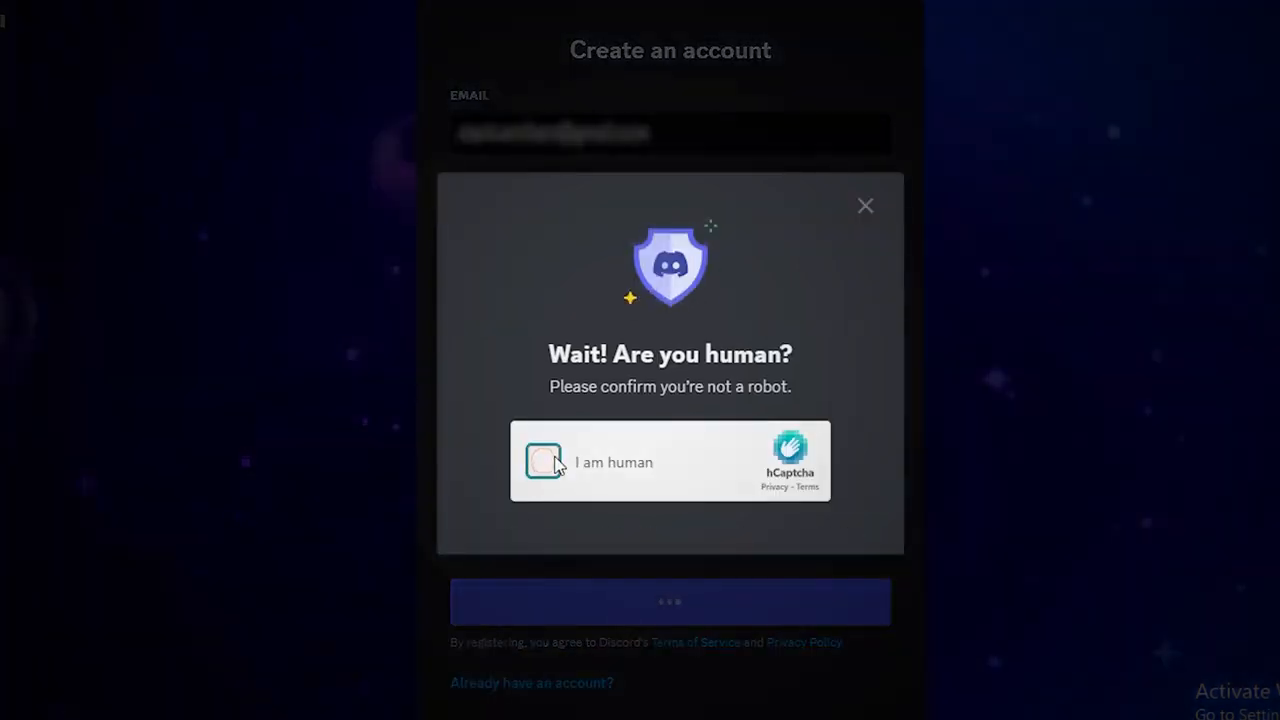
{"action": "left_click", "coordinate": [543, 461]}
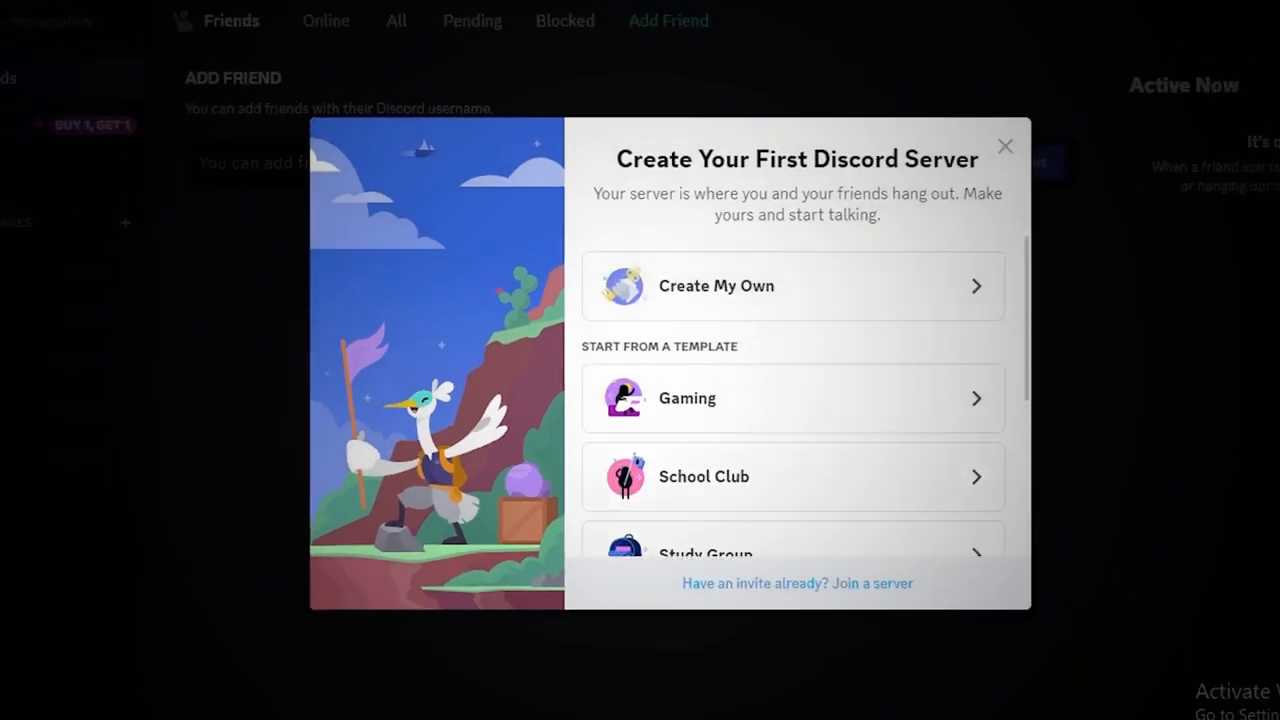
{"action": "scroll", "scroll_direction": "down", "scroll_amount": 3}
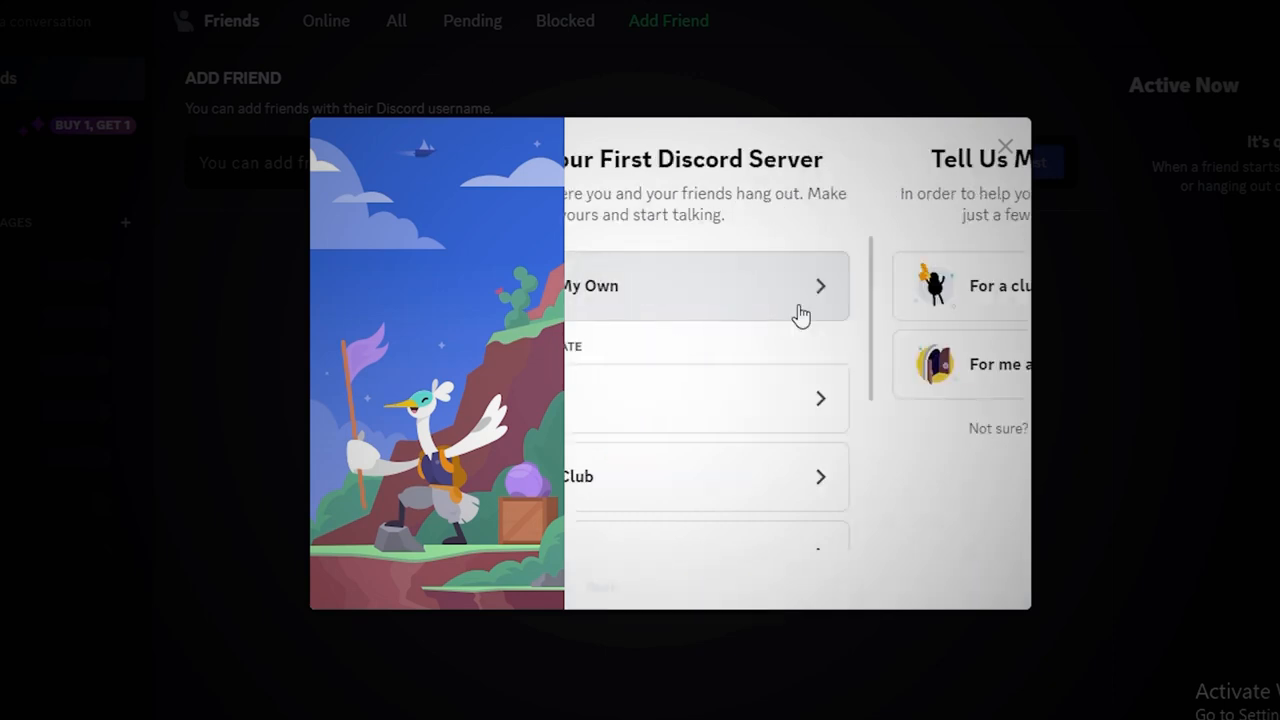
{"action": "left_click", "coordinate": [705, 285]}
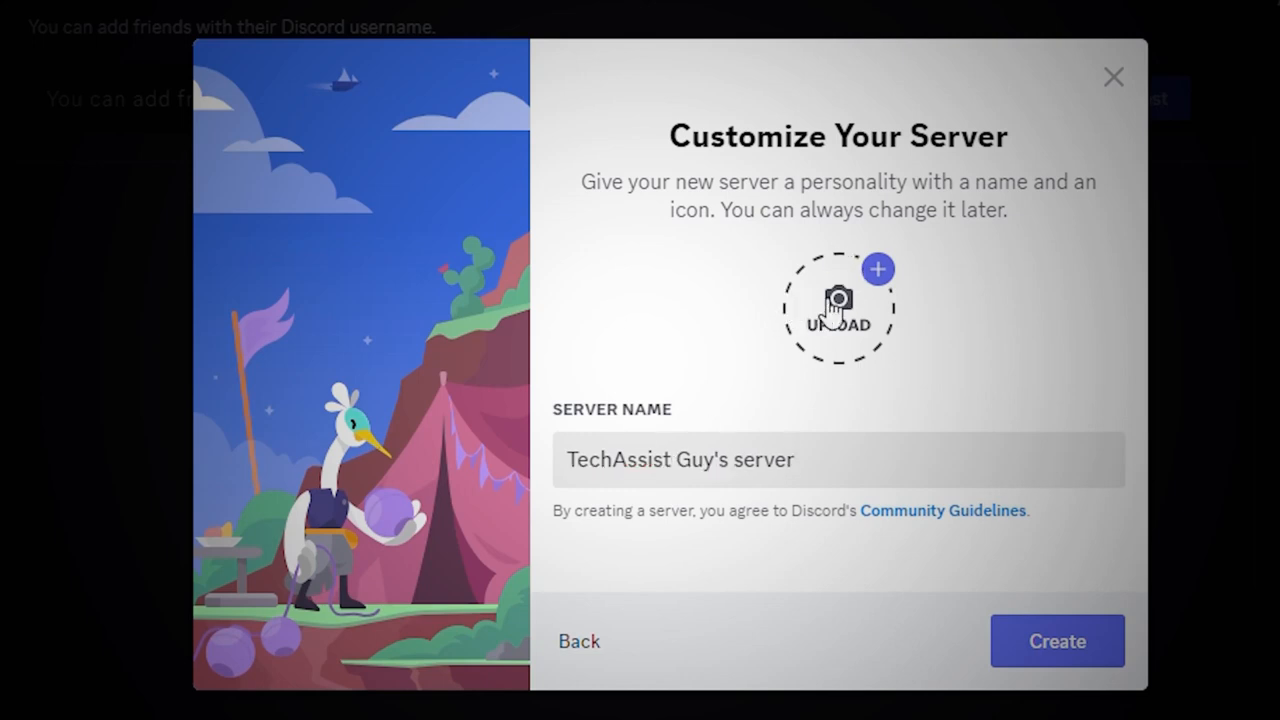
{"action": "mouse_move", "coordinate": [623, 226]}
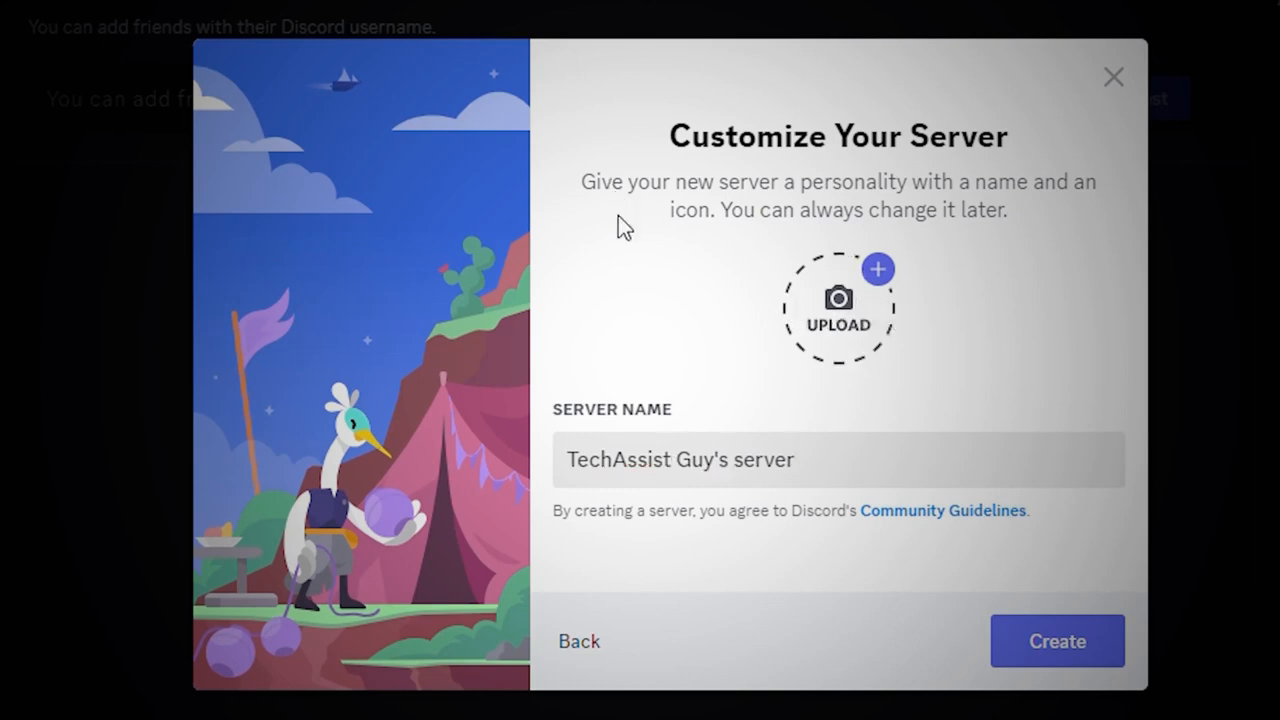
{"action": "left_click", "coordinate": [1057, 641]}
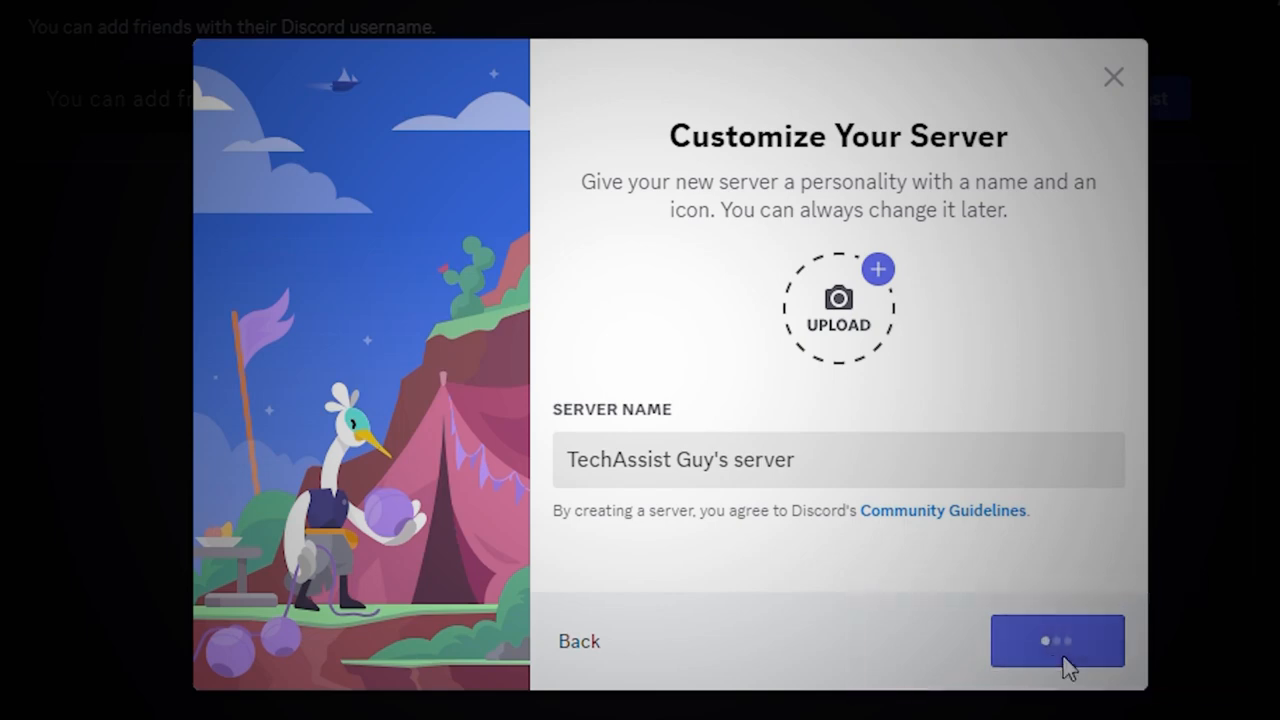
{"action": "left_click", "coordinate": [1057, 641]}
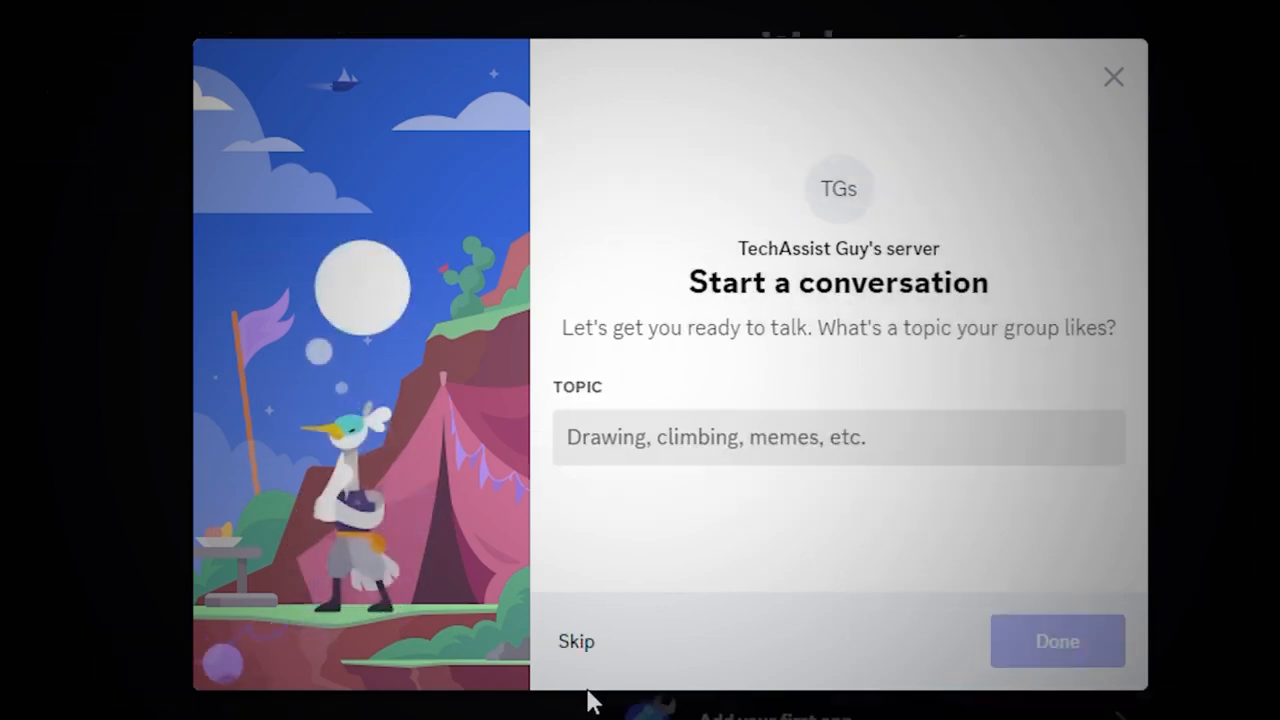
{"action": "left_click", "coordinate": [576, 641]}
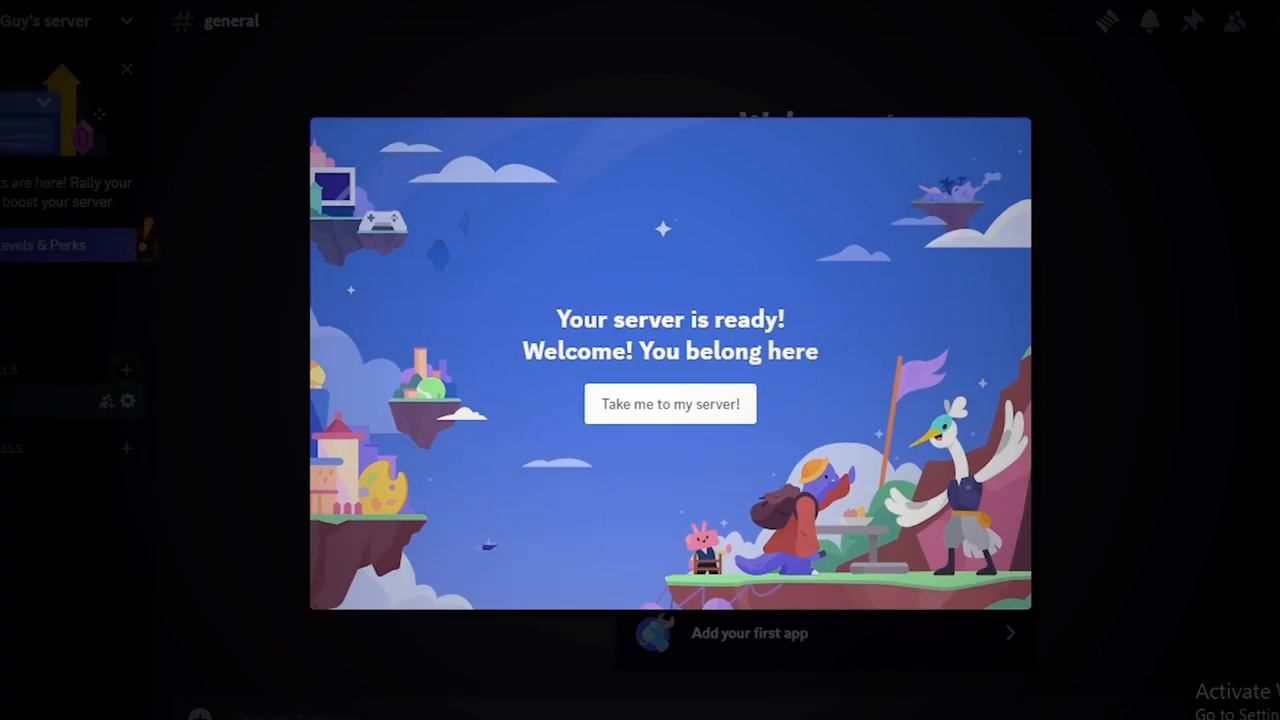
- Enter the new server and copy its friend invite link
{"action": "left_click", "coordinate": [669, 404]}
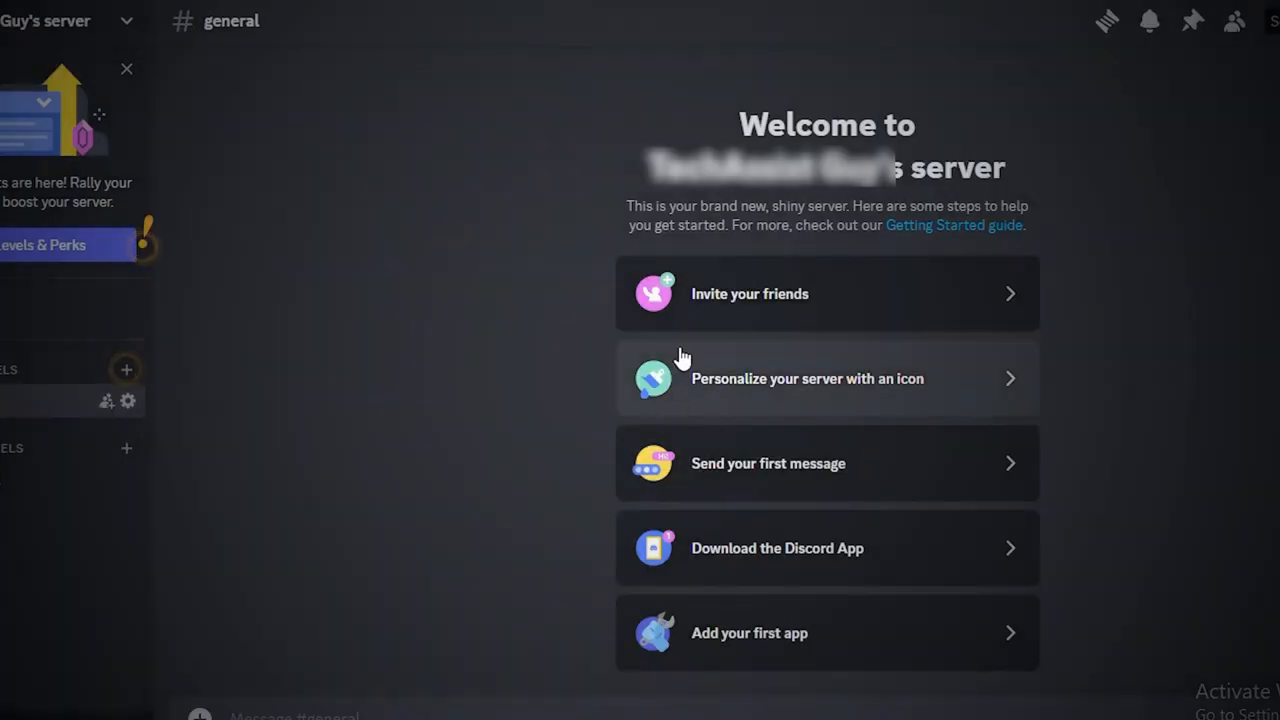
{"action": "mouse_move", "coordinate": [818, 294]}
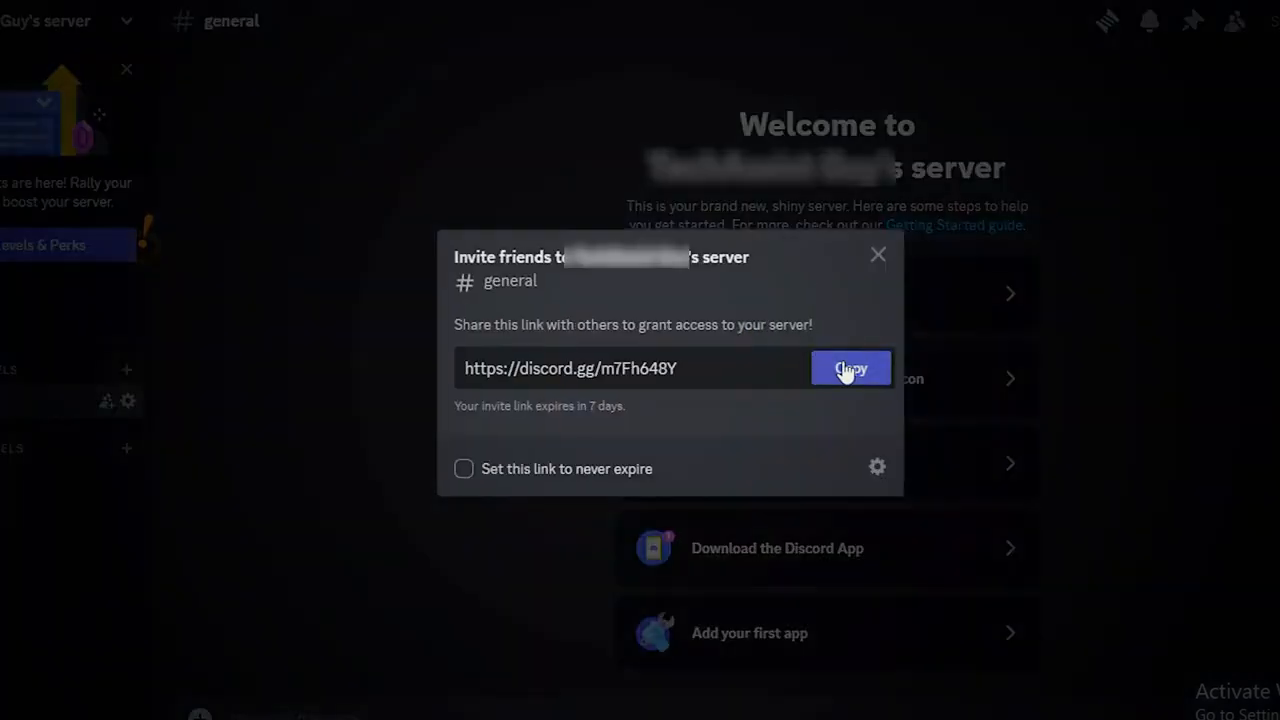
{"action": "left_click", "coordinate": [878, 254]}
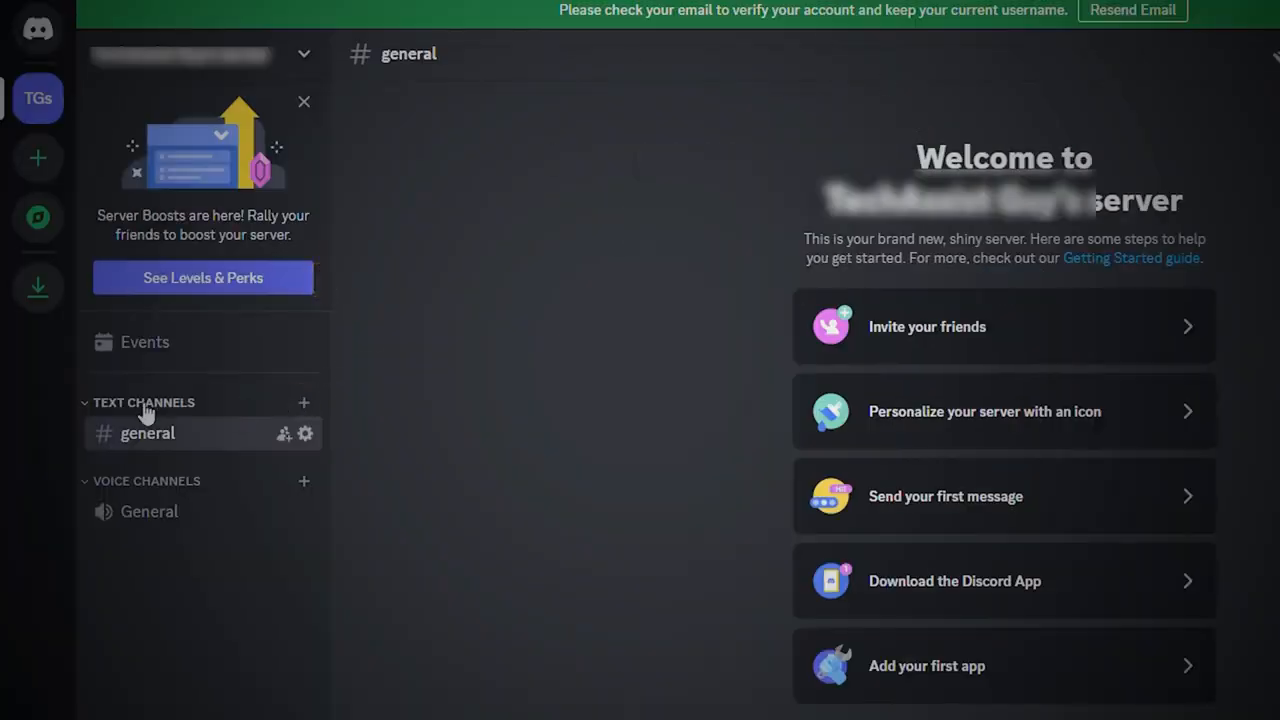
- Create the 'tips' text channel and start a 'meet-up-online' voice channel
{"action": "left_click", "coordinate": [303, 402]}
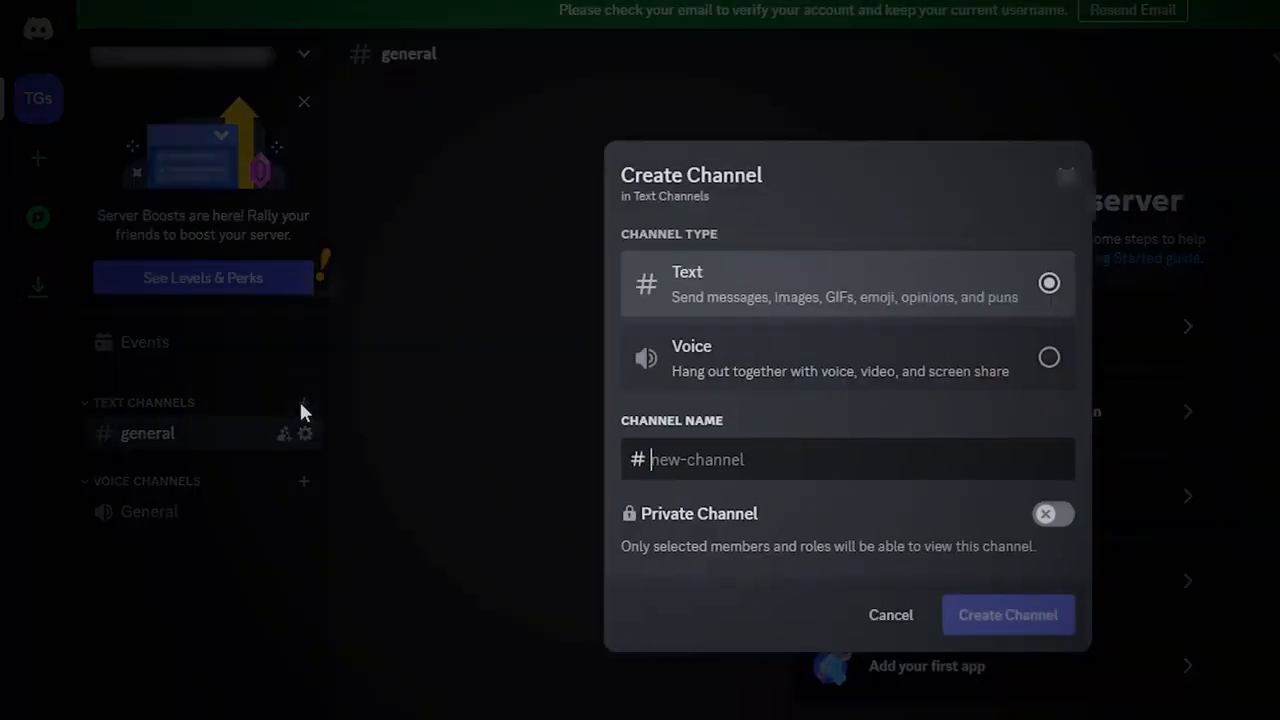
{"action": "mouse_move", "coordinate": [350, 447]}
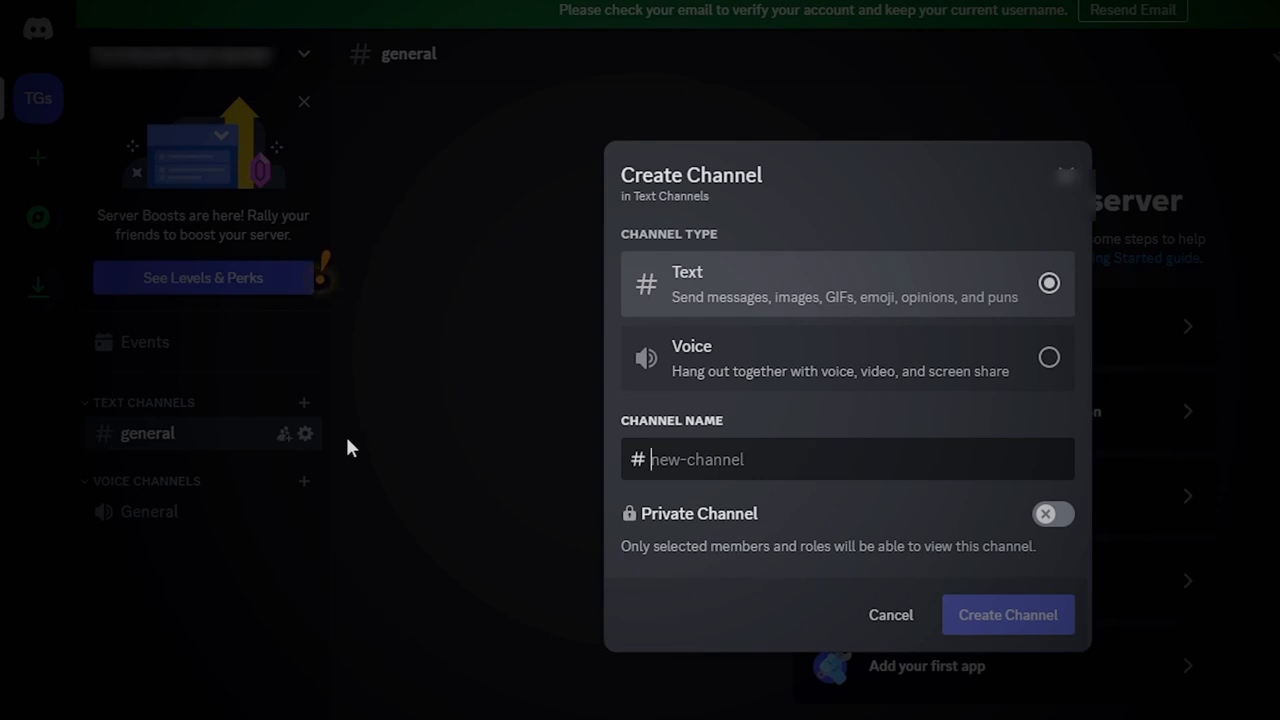
{"action": "type", "text": "tips"}
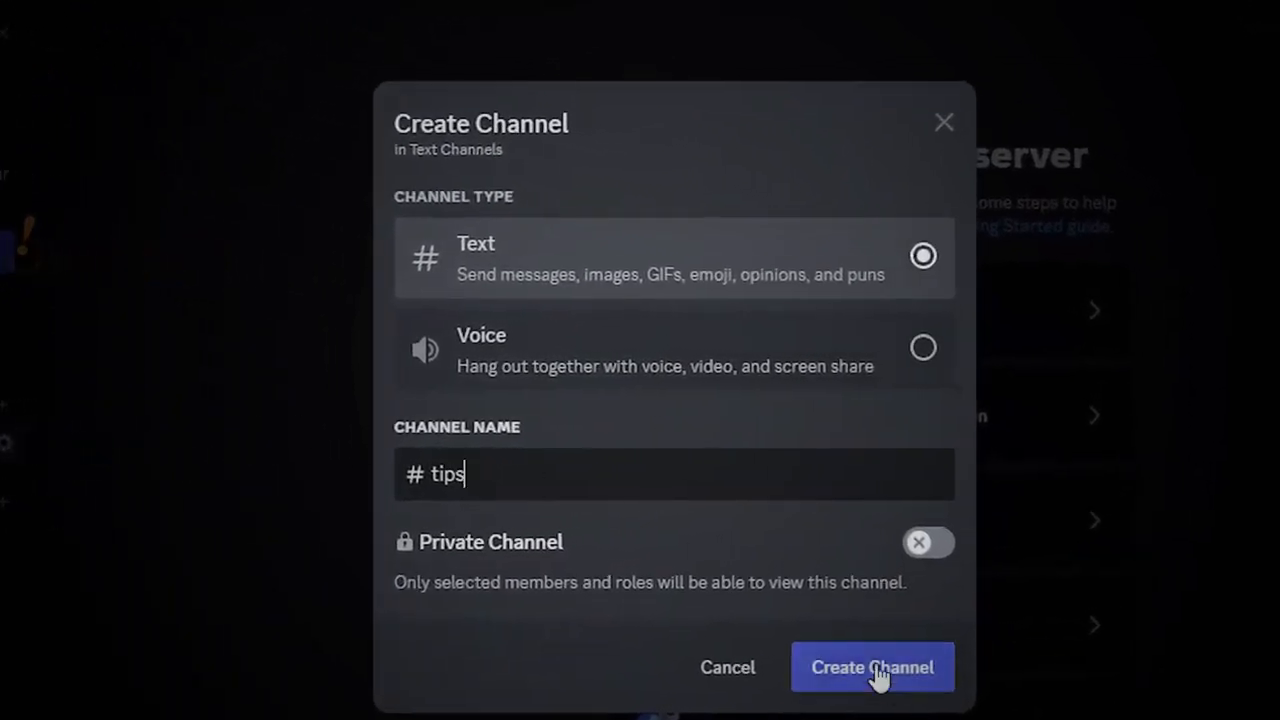
{"action": "left_click", "coordinate": [871, 667]}
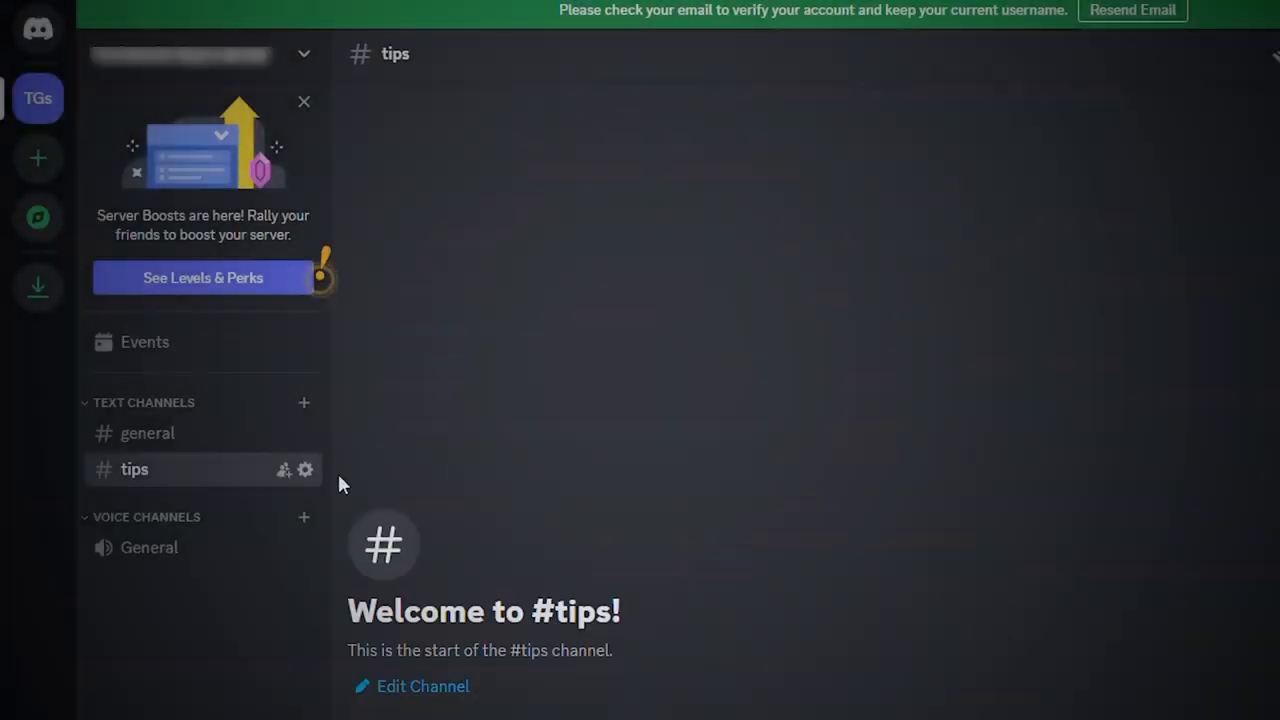
{"action": "mouse_move", "coordinate": [350, 215]}
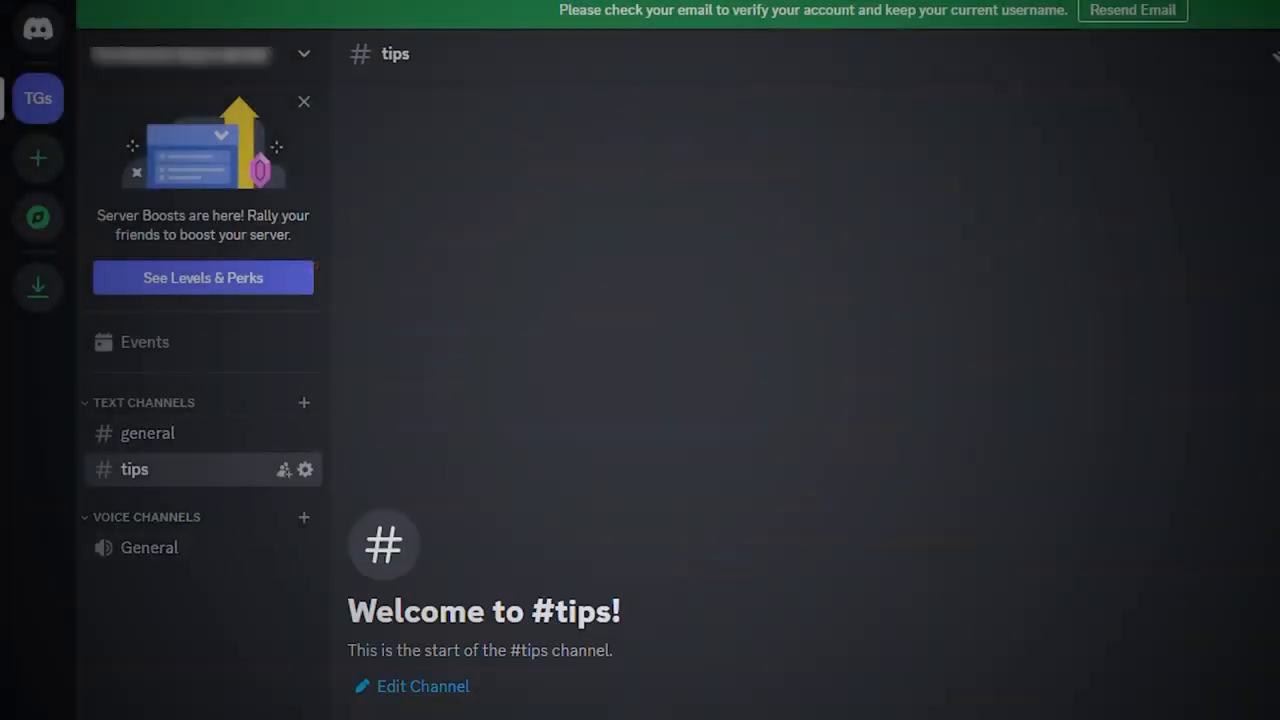
{"action": "mouse_move", "coordinate": [304, 517]}
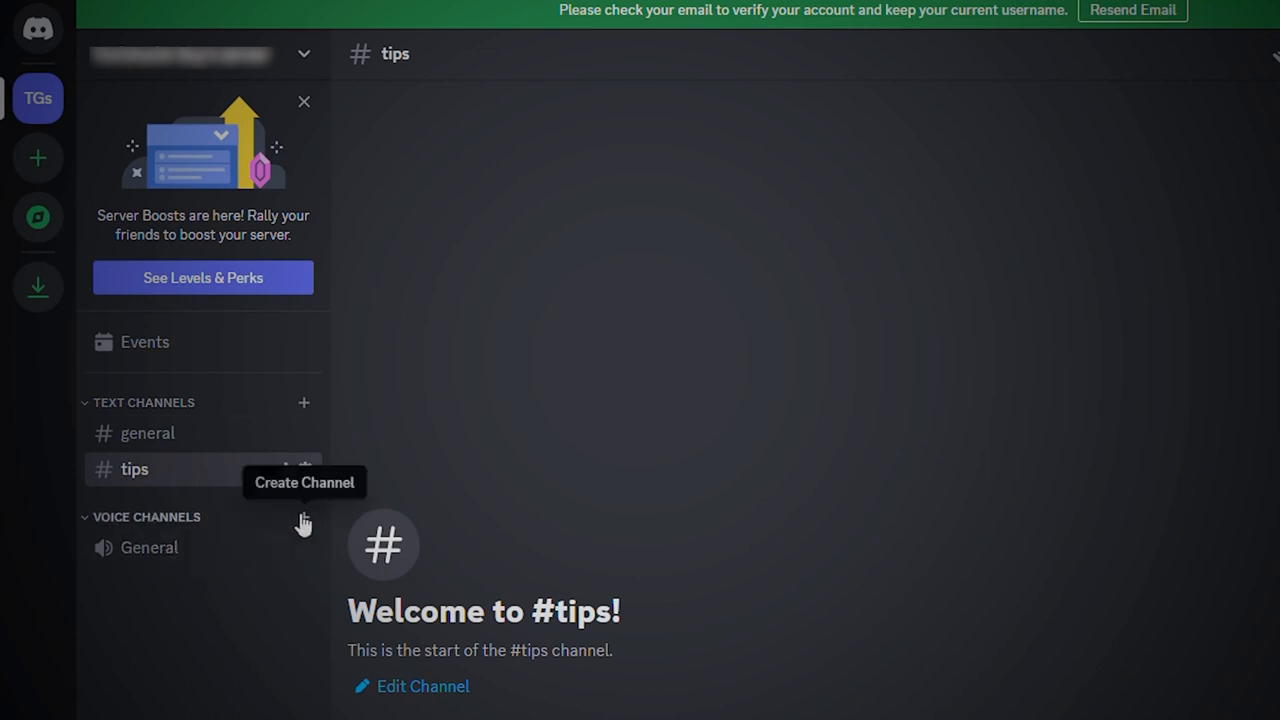
{"action": "left_click", "coordinate": [303, 517]}
{"action": "type", "text": "meet-up-o"}
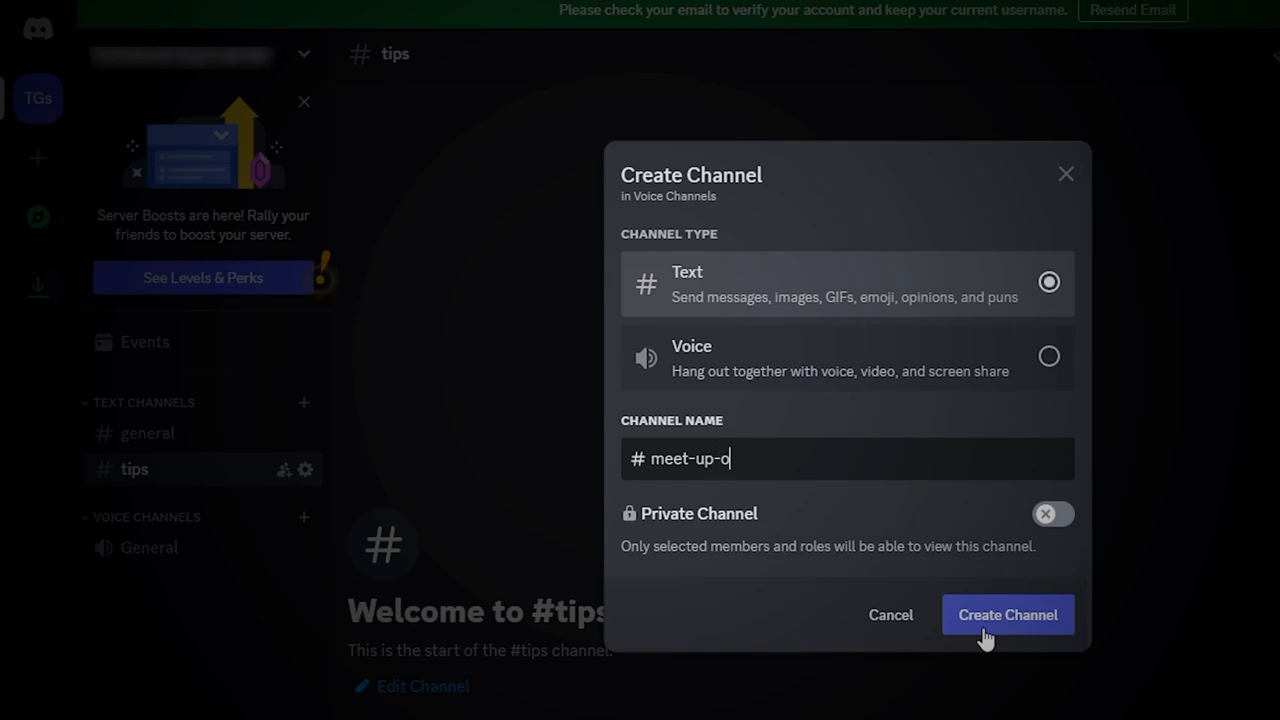
{"action": "type", "text": "nline"}
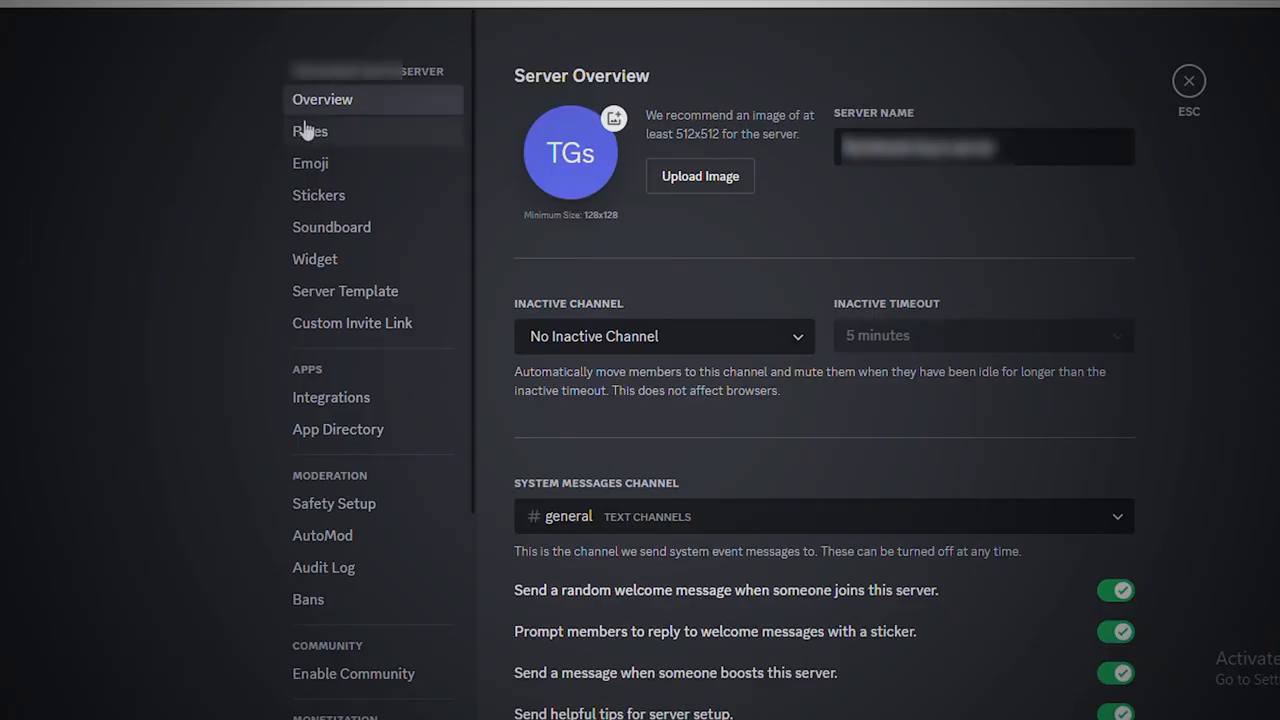
- In Server Settings, go to Roles and create a new role
{"action": "left_click", "coordinate": [309, 131]}
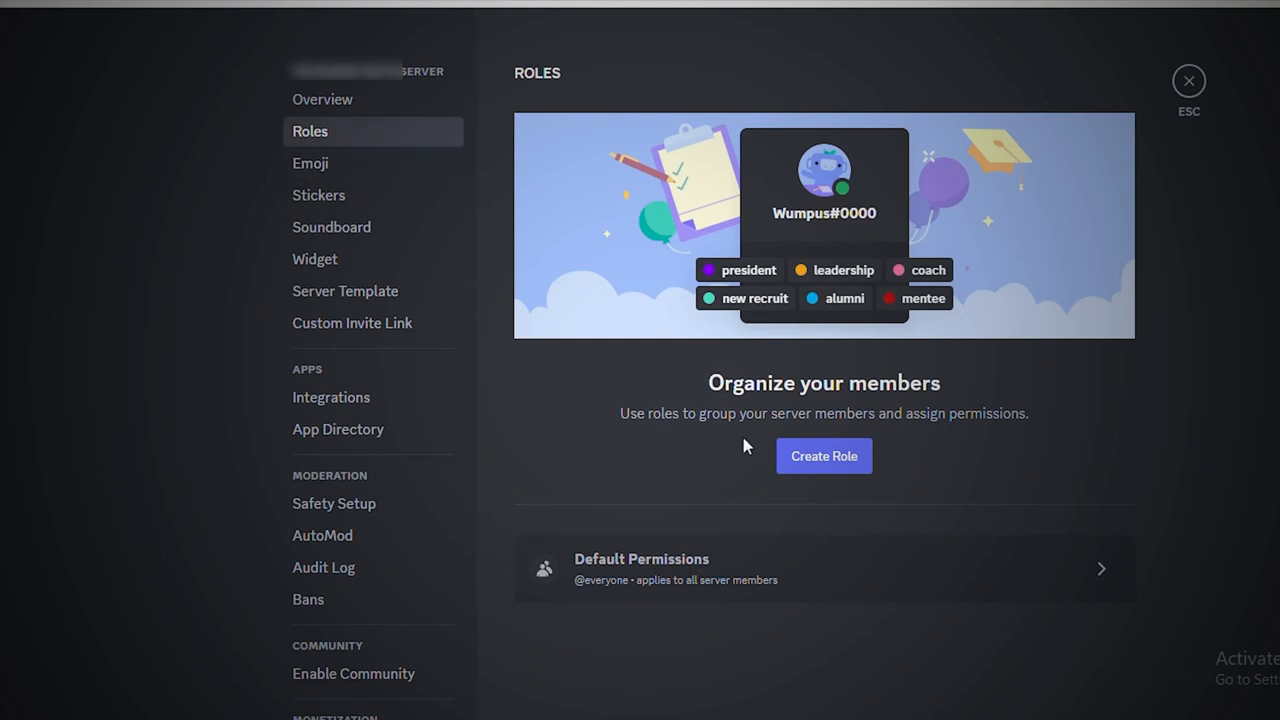
{"action": "left_click", "coordinate": [824, 456]}
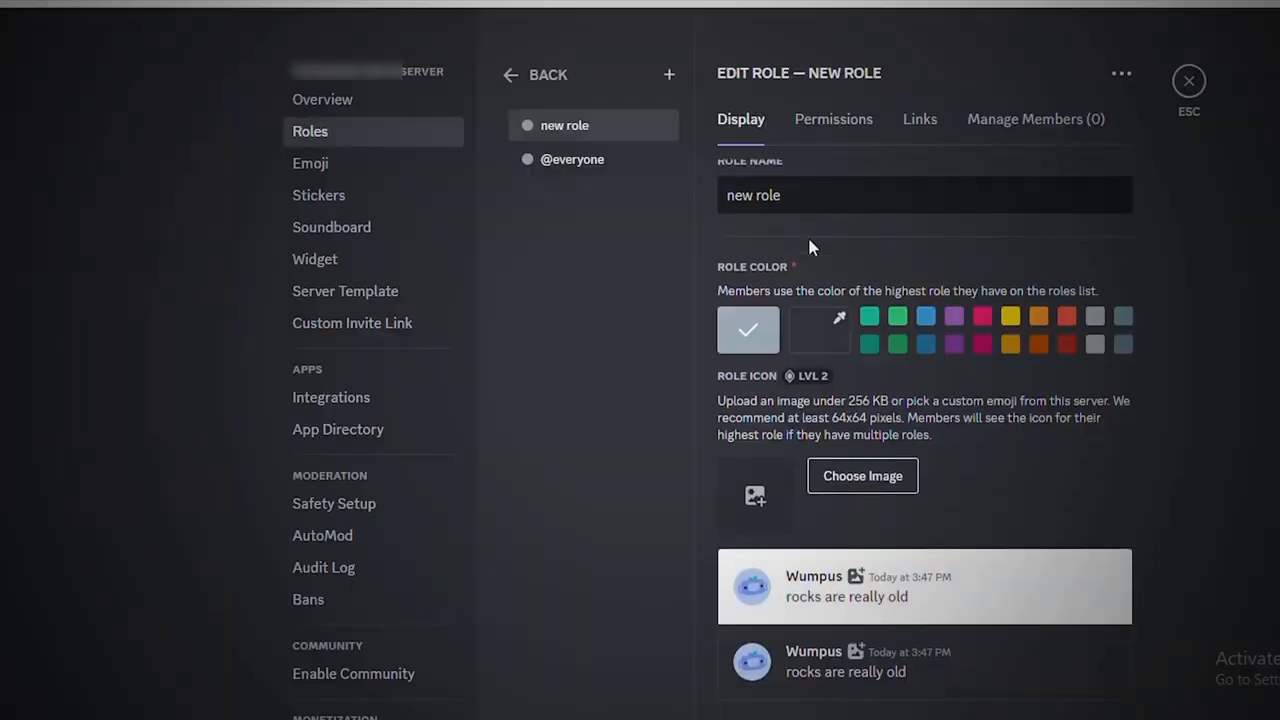
{"action": "left_click", "coordinate": [338, 429]}
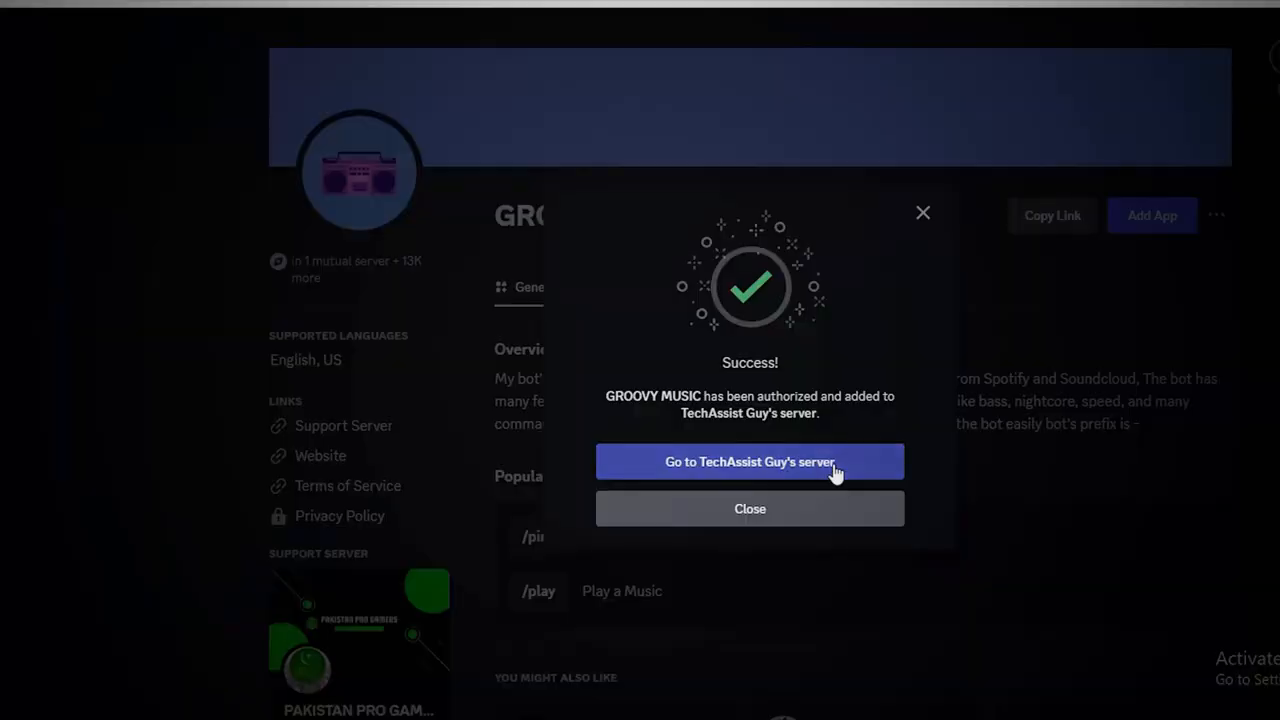
- Choose 'Go to server' on the GROOVY MUSIC Success dialog
{"action": "left_click", "coordinate": [749, 461]}
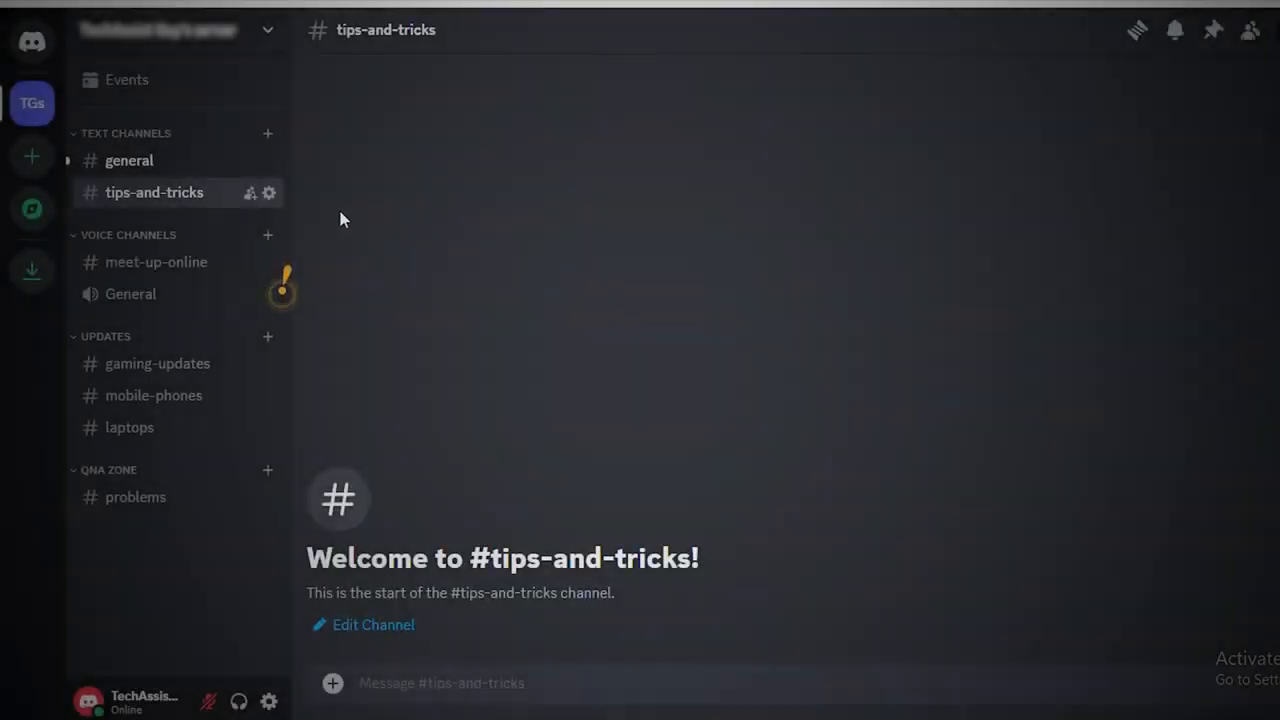